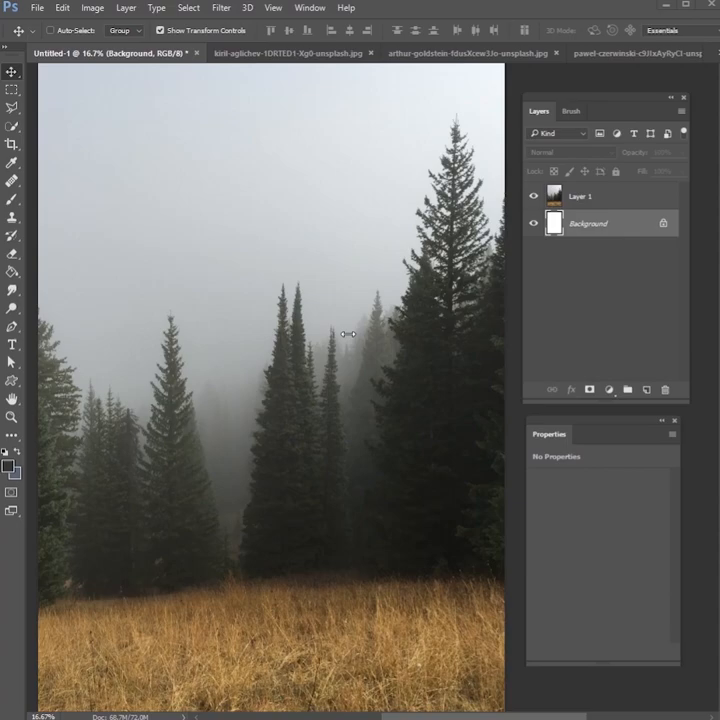
Step: Place the foggy pine forest photo as Layer 1 above the white Background
{"action": "left_click", "coordinate": [290, 53]}
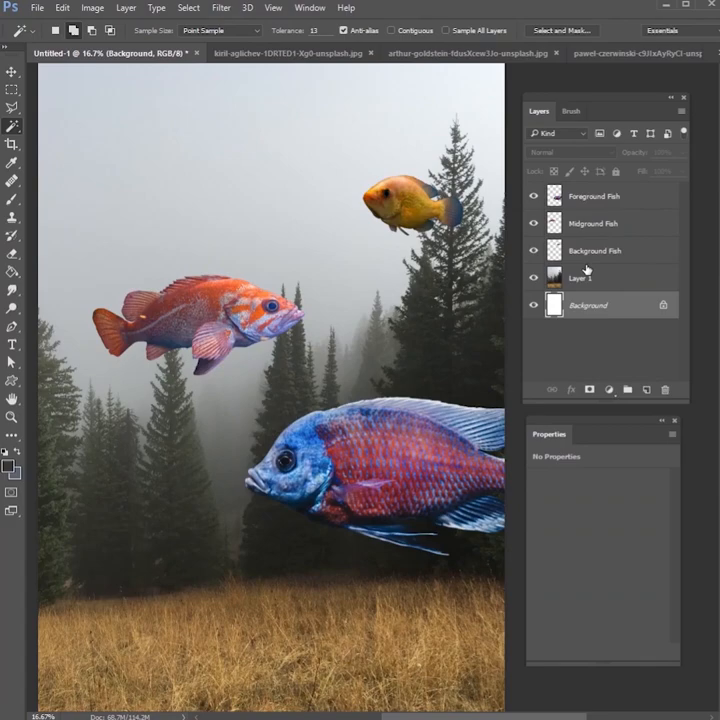
Step: Hide the Foreground Fish layer and select the Background and Midground Fish layers
{"action": "left_click", "coordinate": [595, 195]}
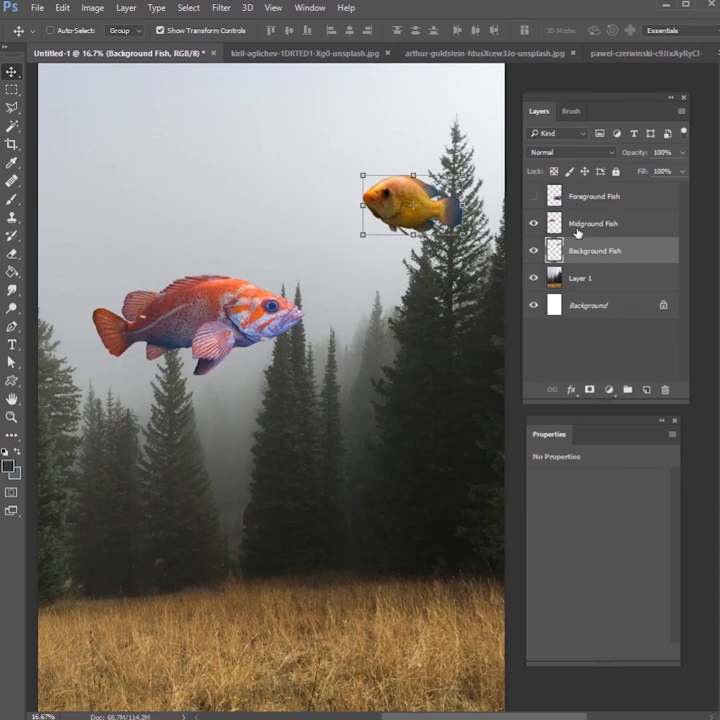
{"action": "left_click", "coordinate": [594, 223]}
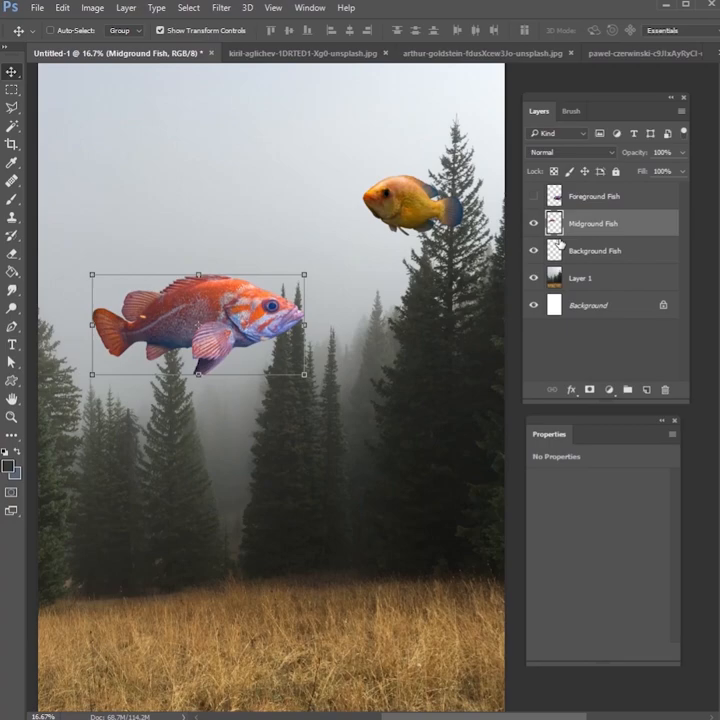
{"action": "left_click", "coordinate": [593, 196]}
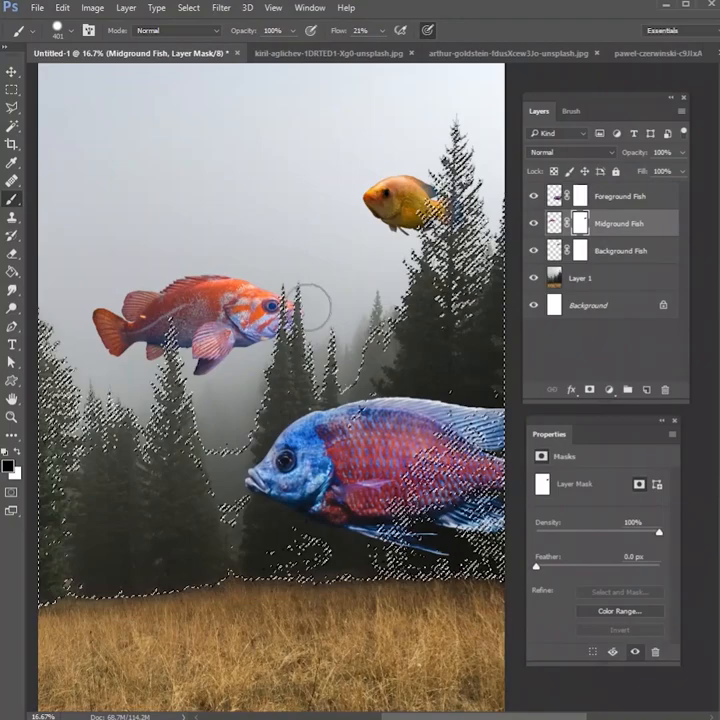
Step: Add a layer mask to the fish layers to begin hiding the midground fish behind trees
{"action": "left_click", "coordinate": [620, 250]}
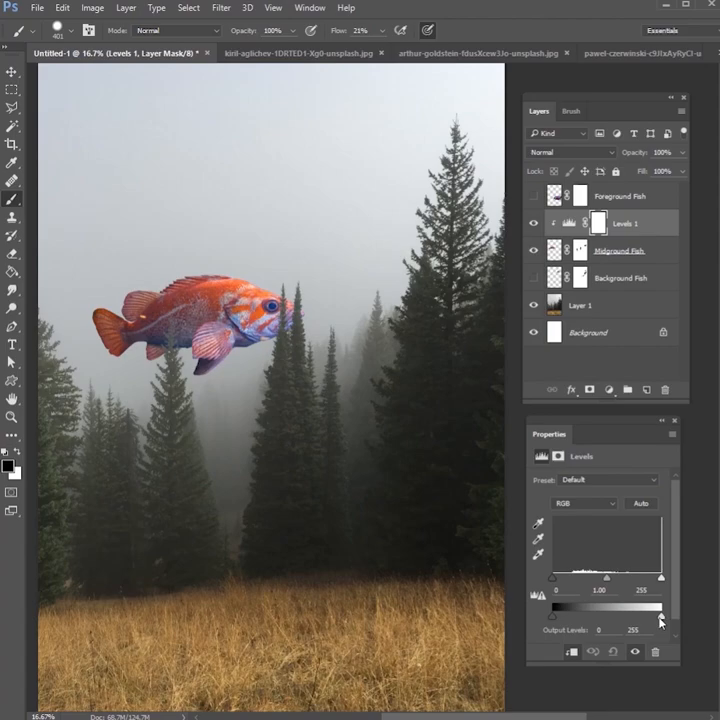
Step: Drag the Levels Output white slider left to dim the midground fish's highlights
{"action": "left_click_drag", "start_coordinate": [553, 615], "coordinate": [574, 615]}
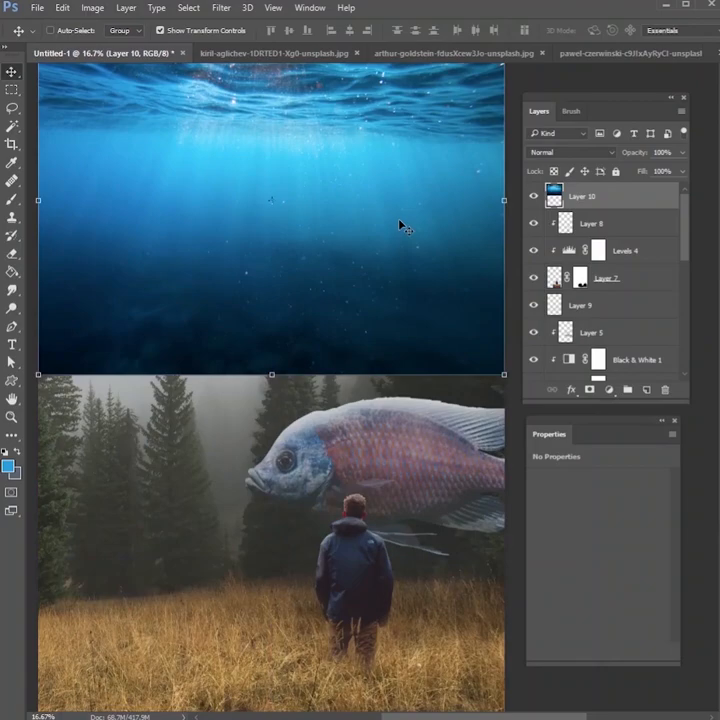
Step: Set the underwater photo Layer 10 to Soft Light blend mode over the whole scene
{"action": "left_click", "coordinate": [570, 152]}
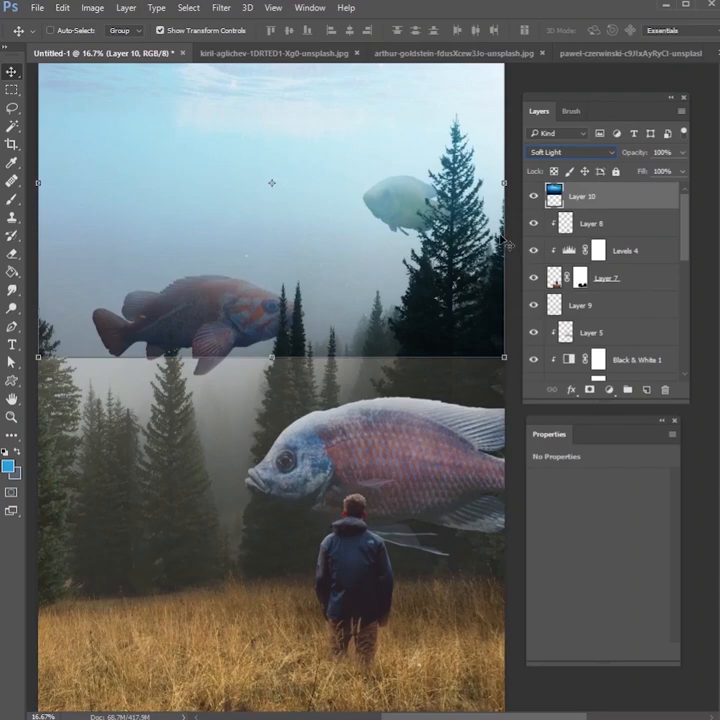
{"action": "left_click", "coordinate": [570, 152]}
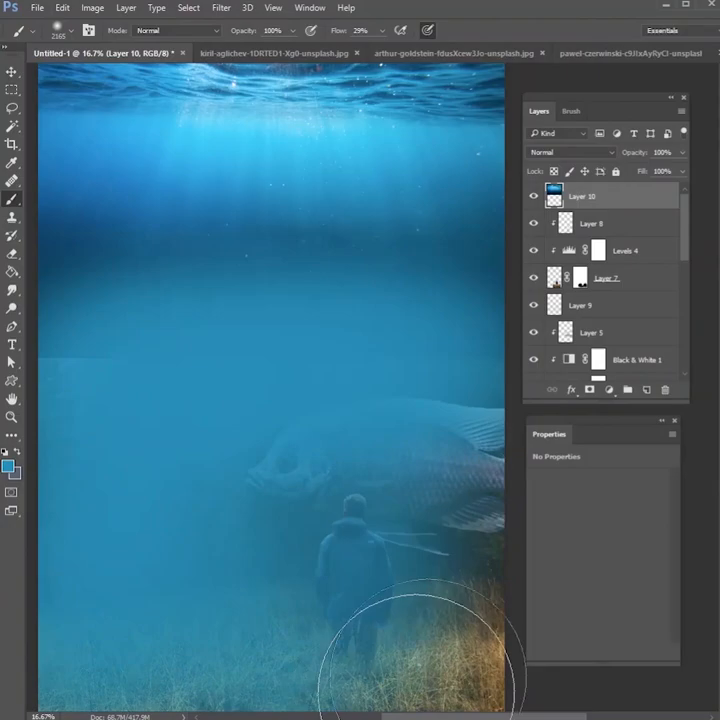
{"action": "left_click", "coordinate": [570, 152]}
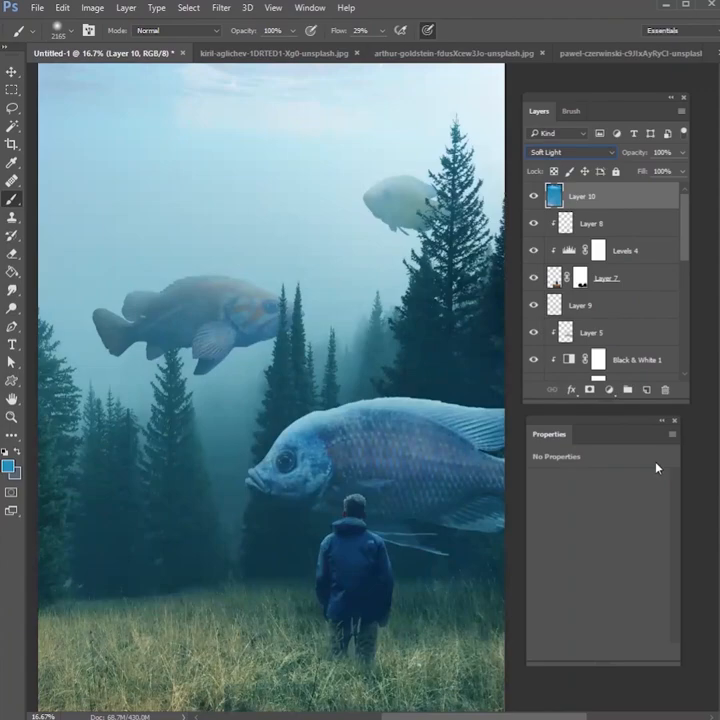
{"action": "mouse_move", "coordinate": [408, 436]}
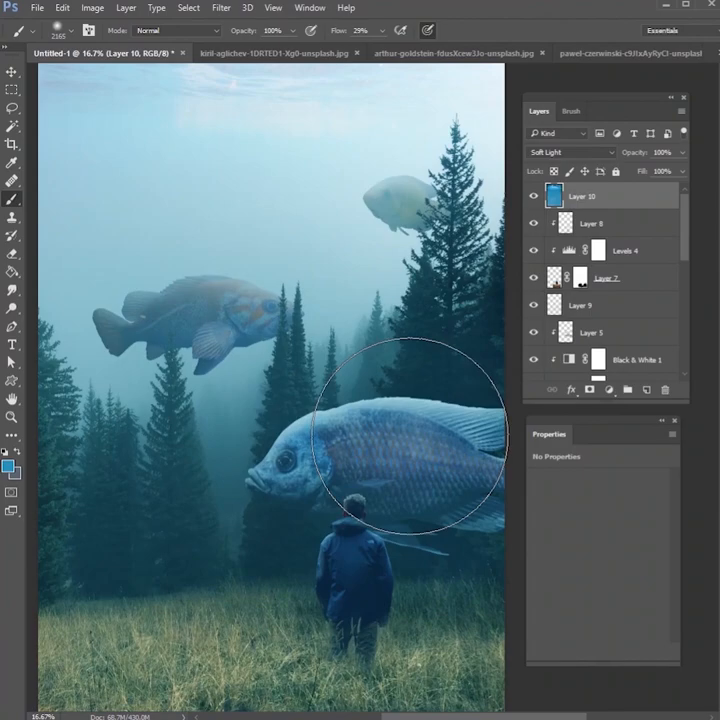
{"action": "left_click", "coordinate": [533, 196]}
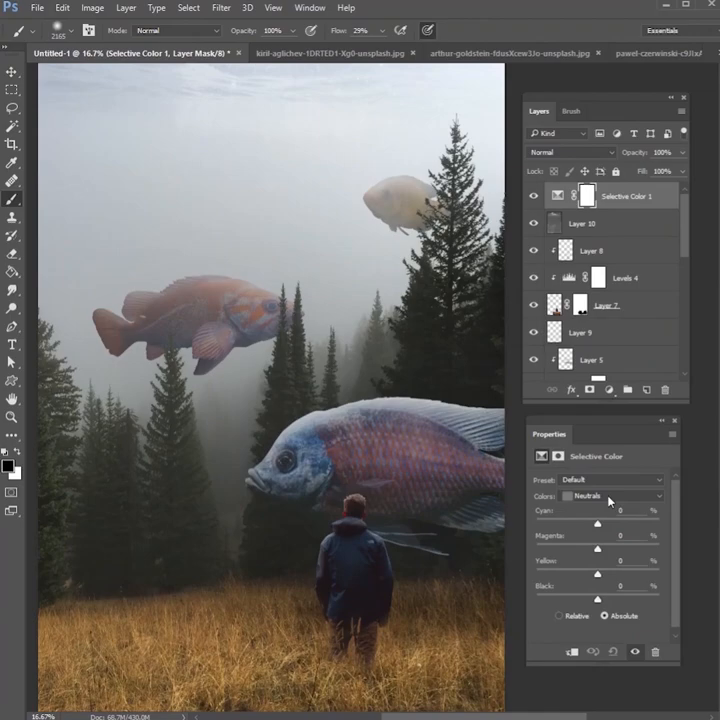
Step: Open the Selective Color colour-range menu on the new adjustment layer
{"action": "left_click", "coordinate": [610, 496]}
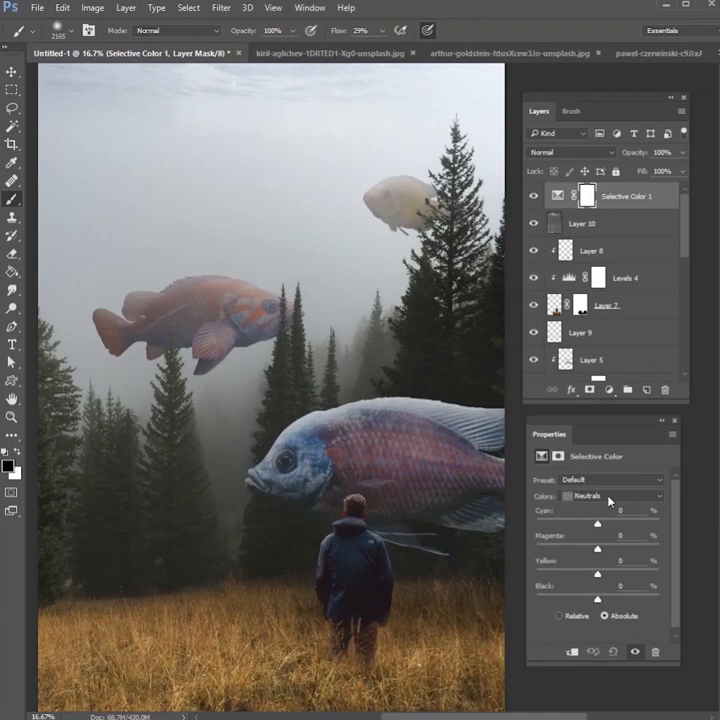